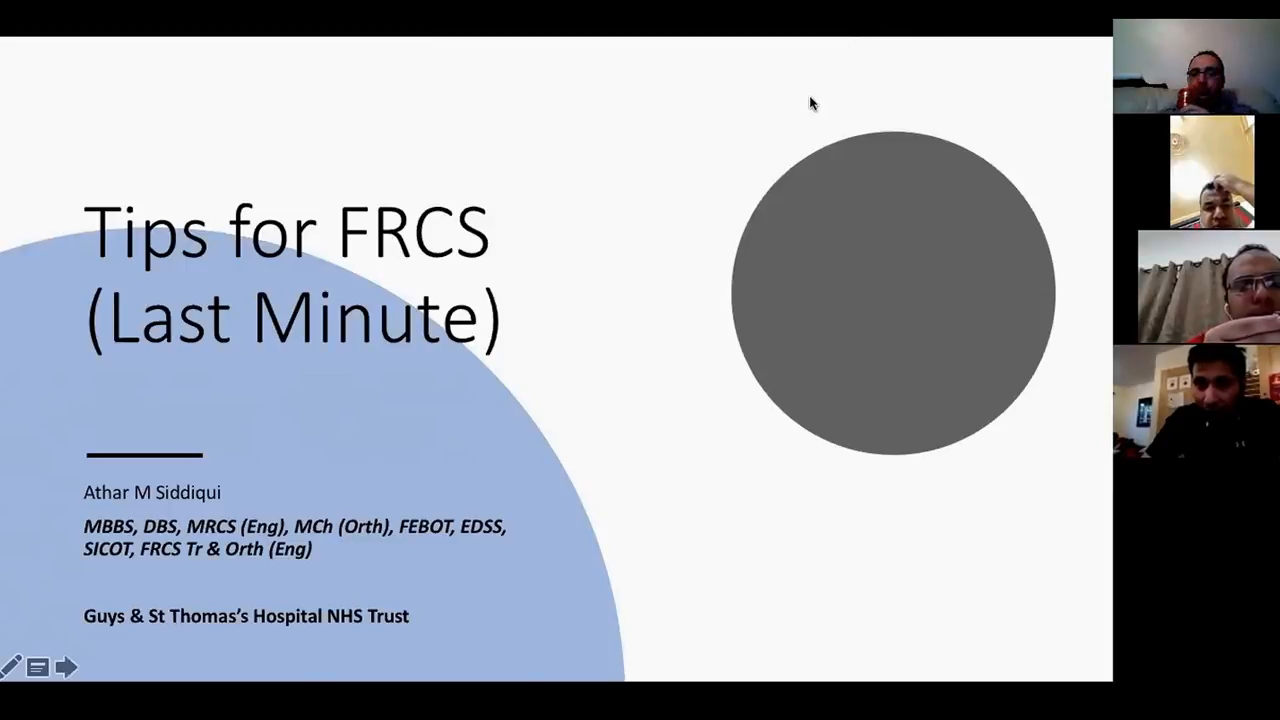
{"action": "mouse_move", "coordinate": [620, 230]}
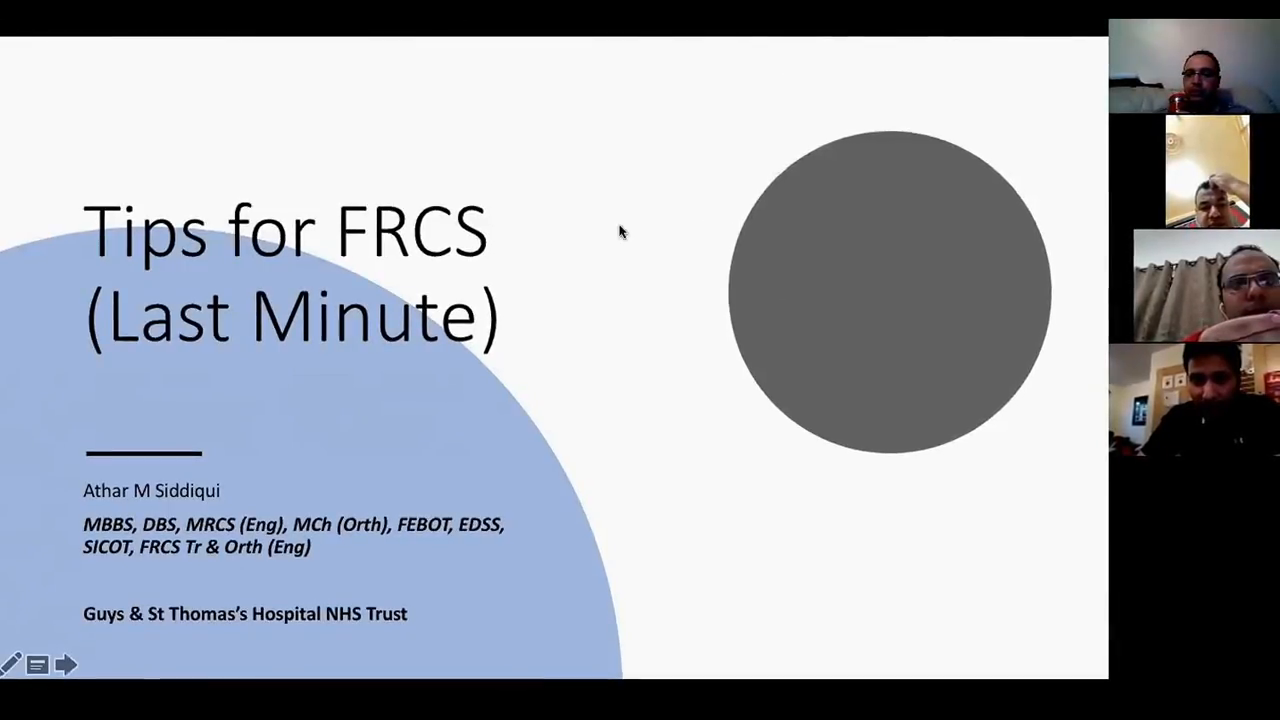
{"action": "mouse_move", "coordinate": [388, 104]}
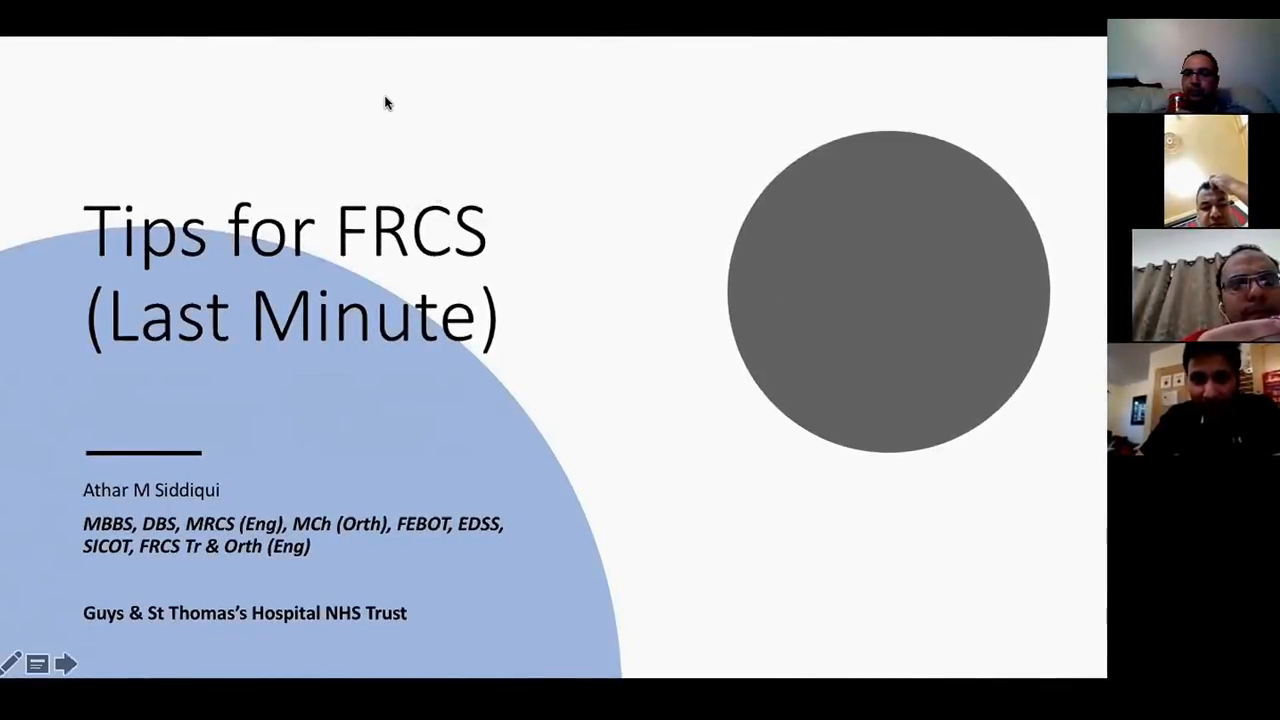
{"action": "mouse_move", "coordinate": [750, 436]}
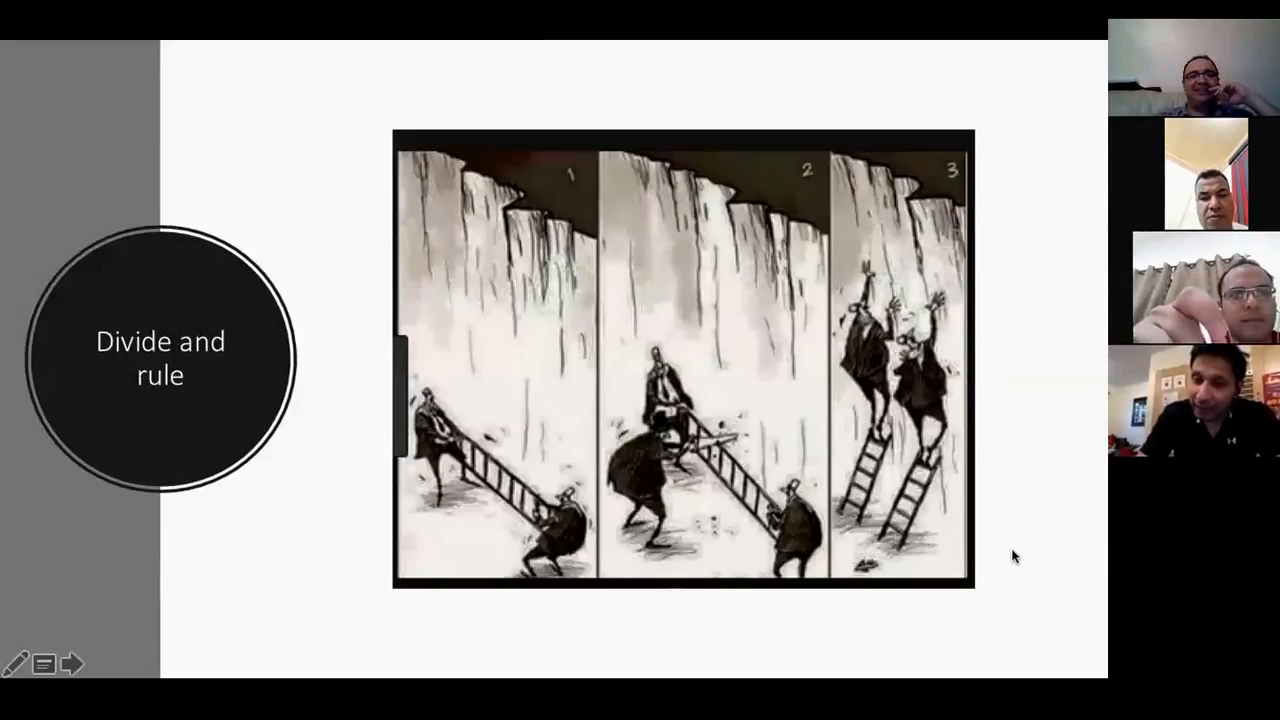
{"action": "mouse_move", "coordinate": [1008, 638]}
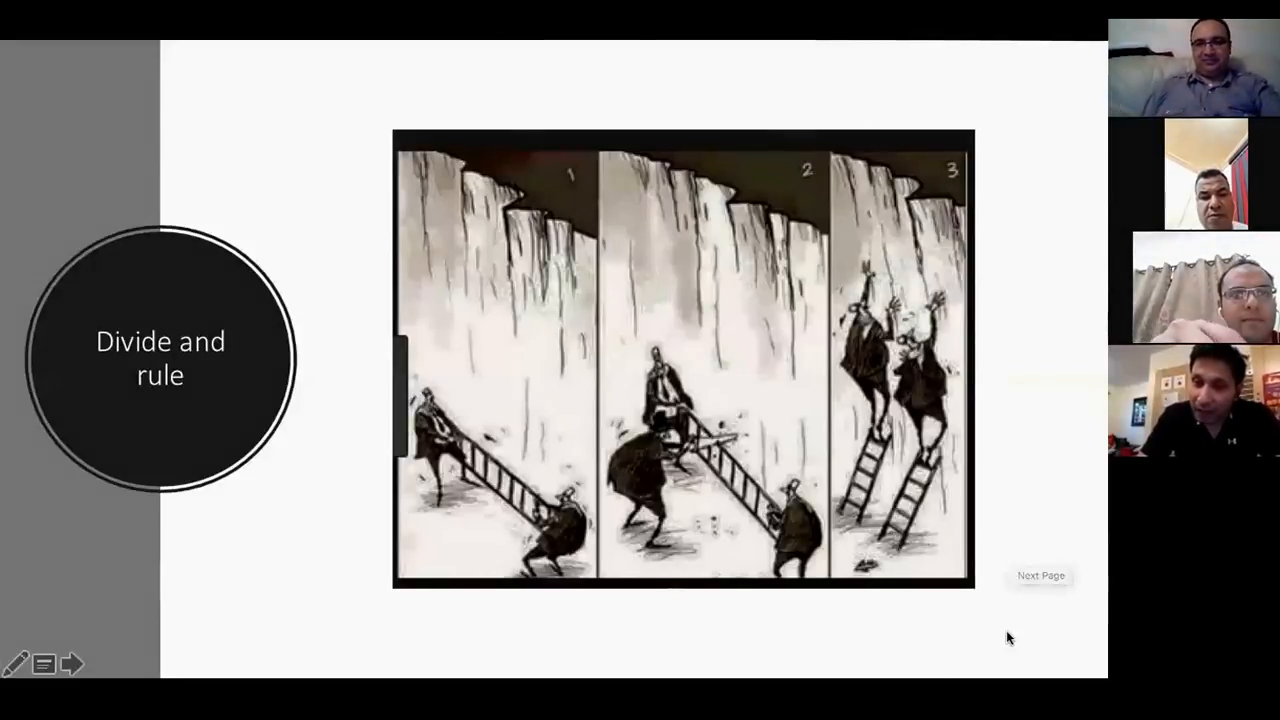
{"action": "mouse_move", "coordinate": [388, 620]}
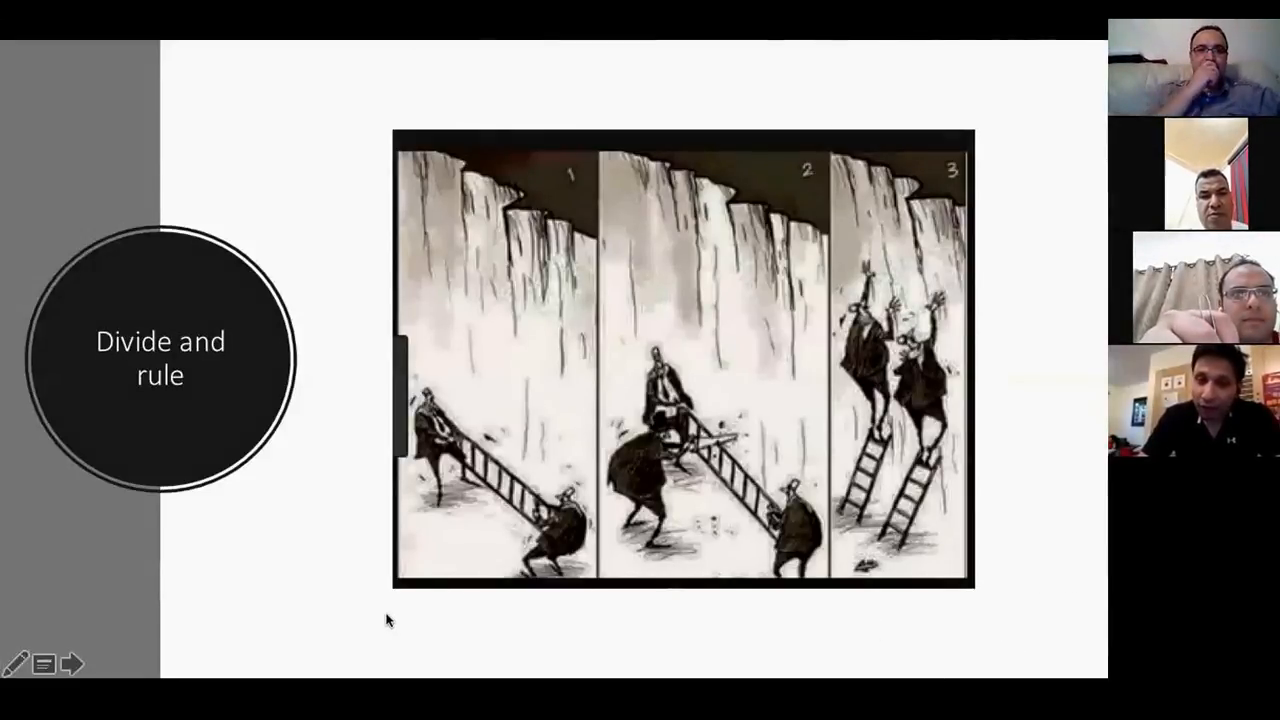
{"action": "mouse_move", "coordinate": [996, 552]}
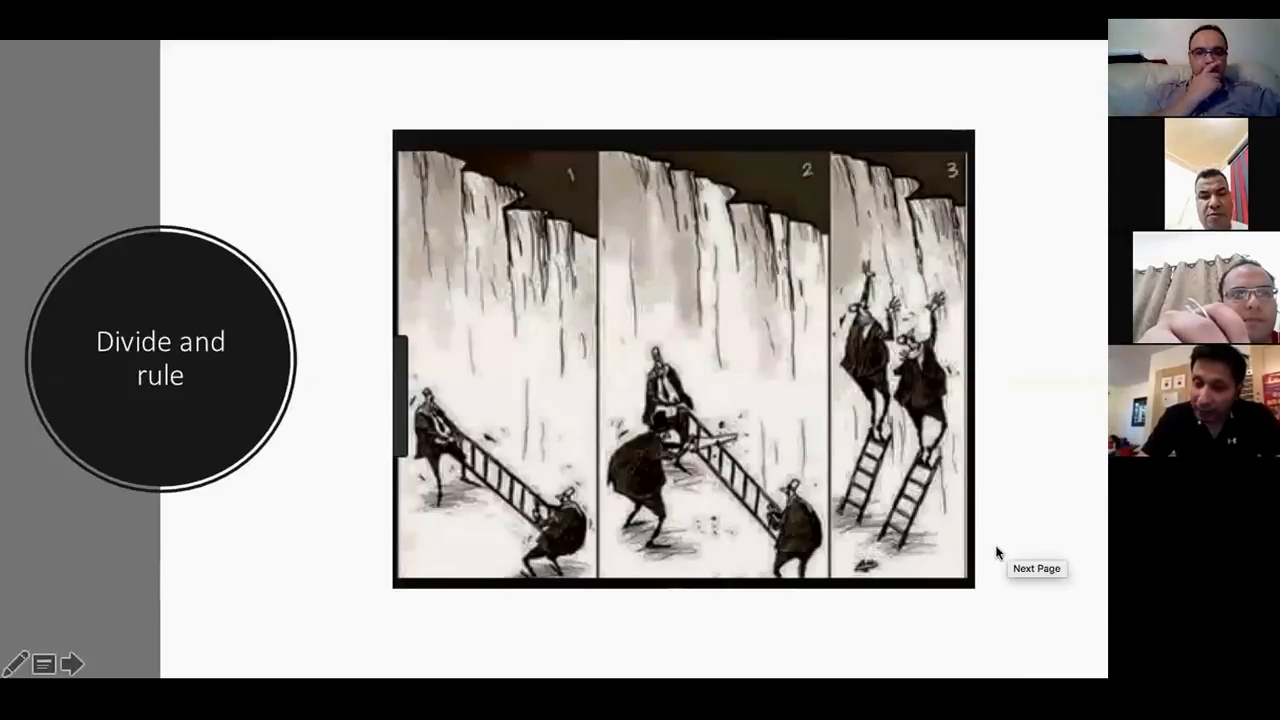
{"action": "mouse_move", "coordinate": [1000, 90]}
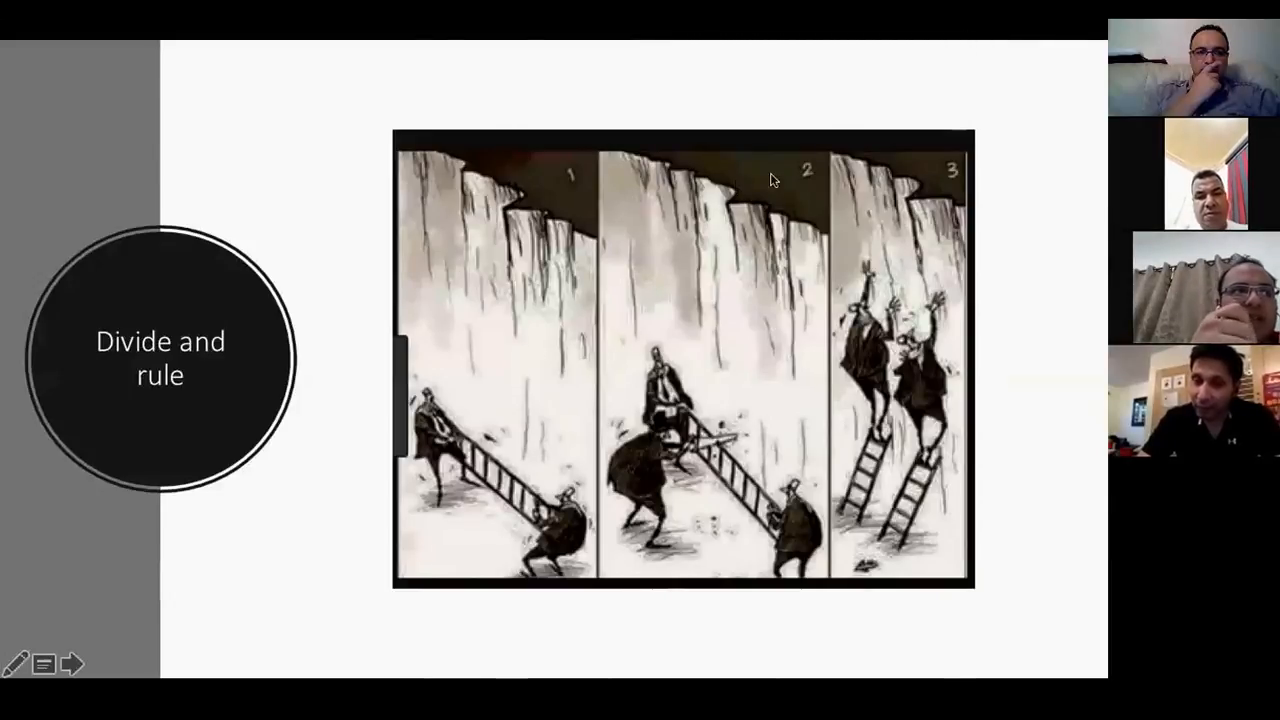
{"action": "mouse_move", "coordinate": [764, 276]}
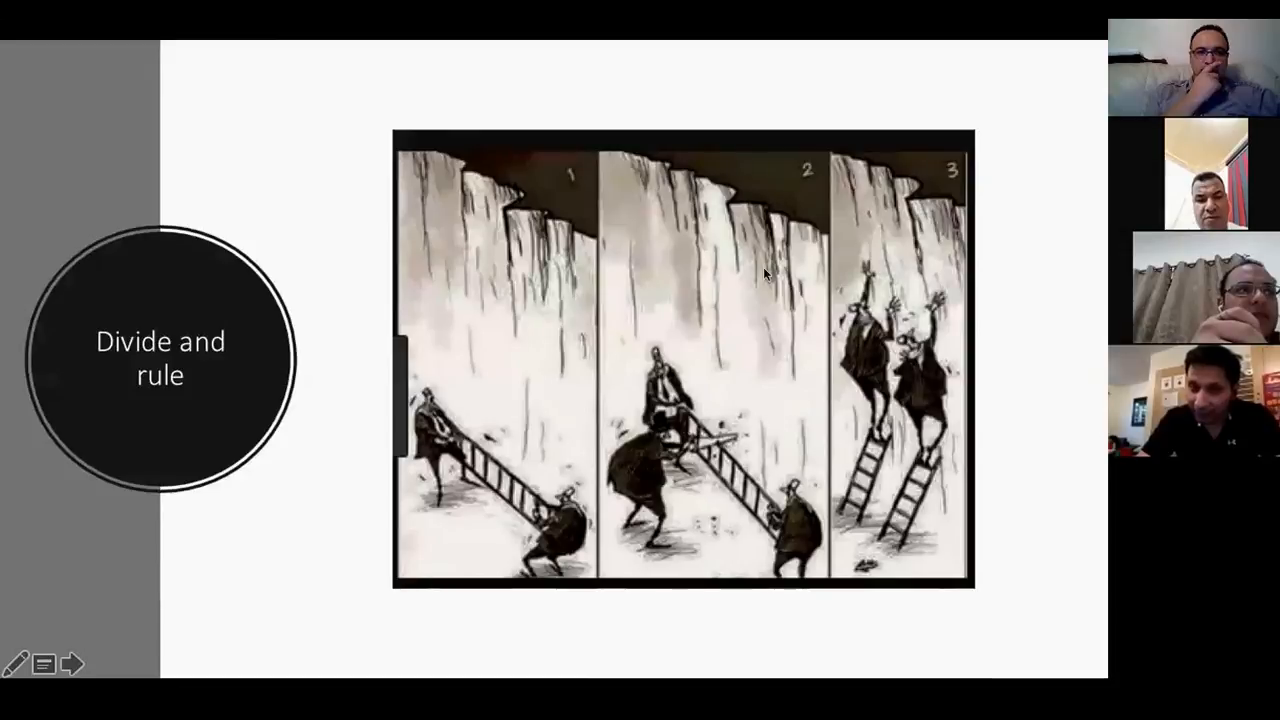
{"action": "mouse_move", "coordinate": [688, 568]}
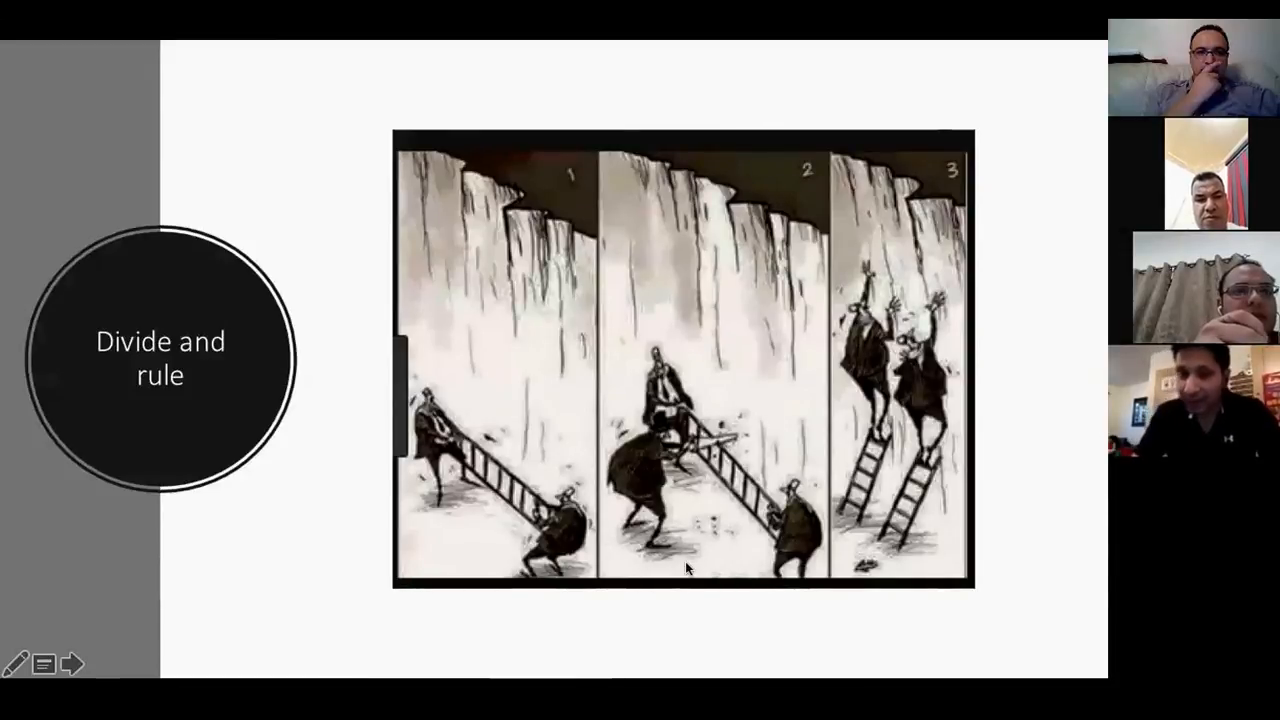
Advance the slideshow to the 'Must Know – Each section' curriculum table slide
{"action": "key", "text": "right"}
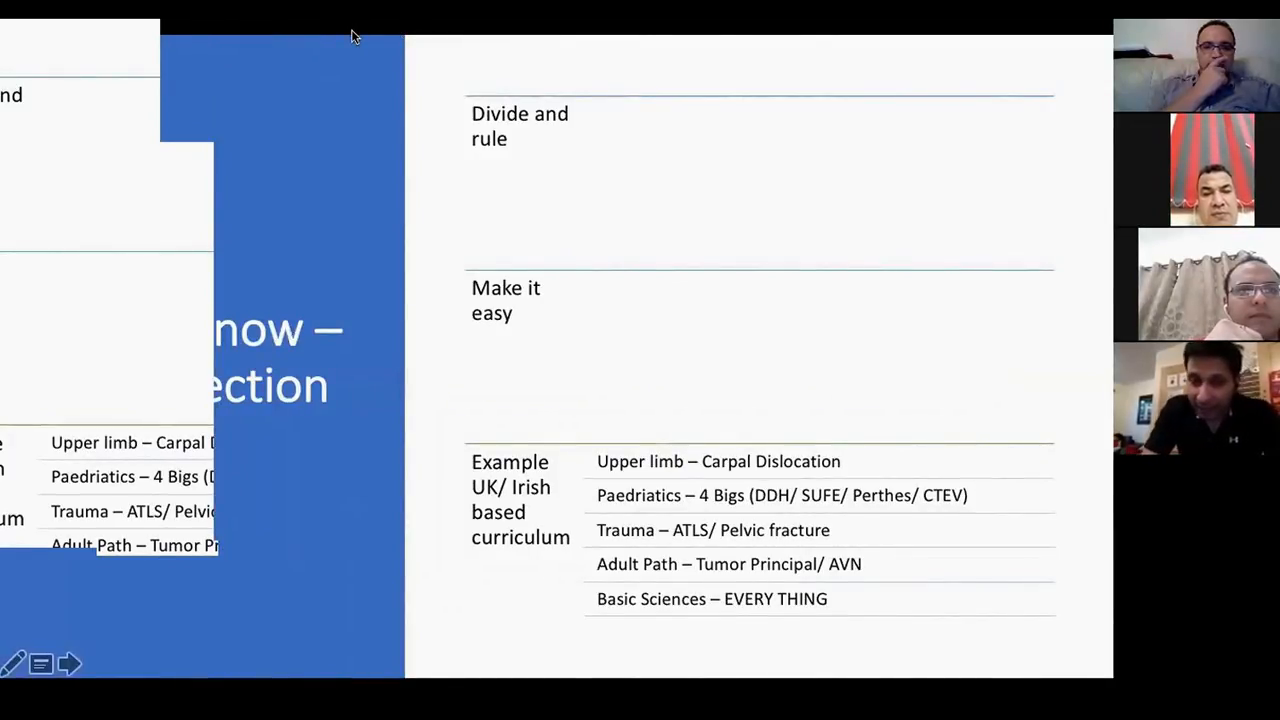
{"action": "mouse_move", "coordinate": [420, 322]}
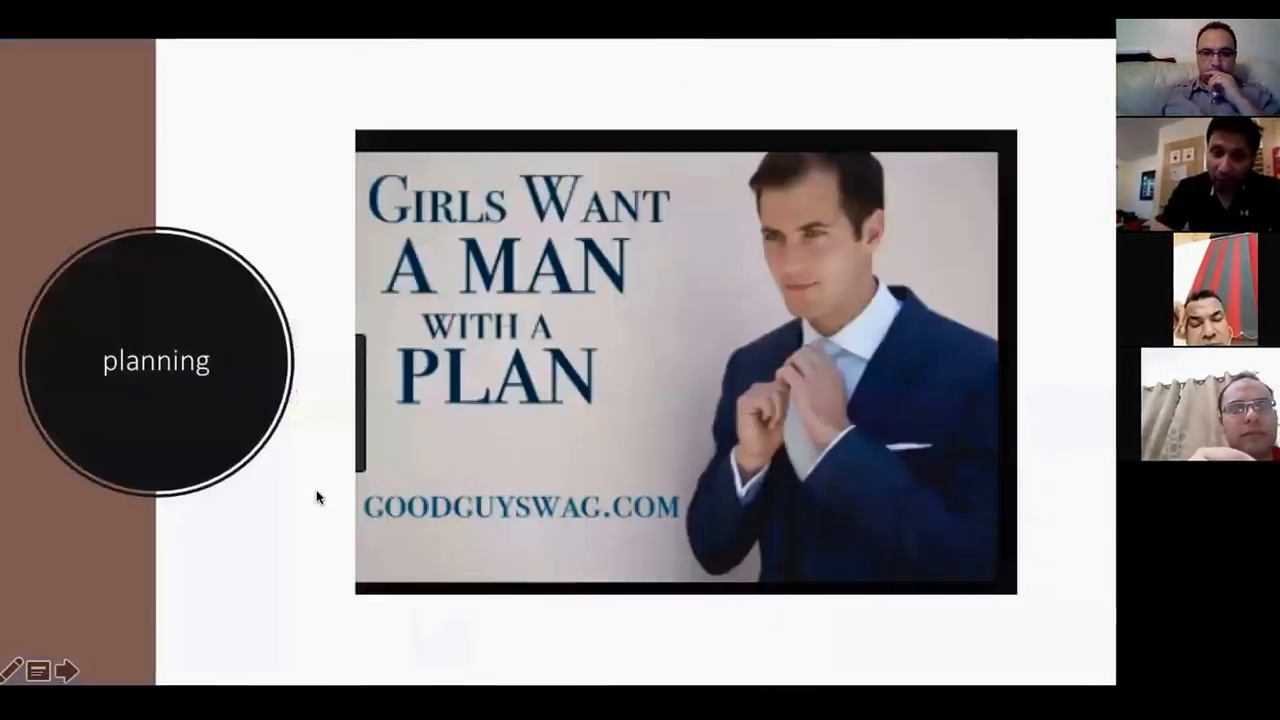
Return from the 'planning' slide to the 'Must Know – Each section' table slide
{"action": "left_click", "coordinate": [68, 672]}
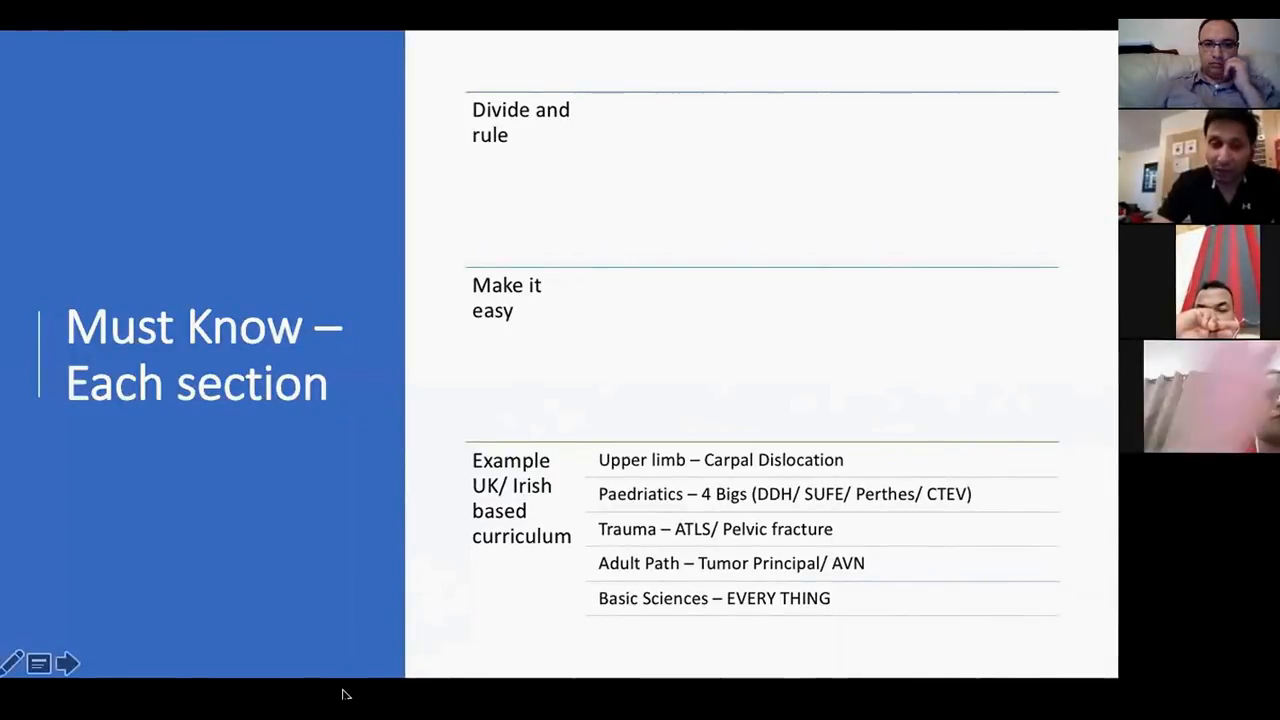
Advance to the 'Man with a plan' slide listing the SMART goal criteria
{"action": "key", "text": "right"}
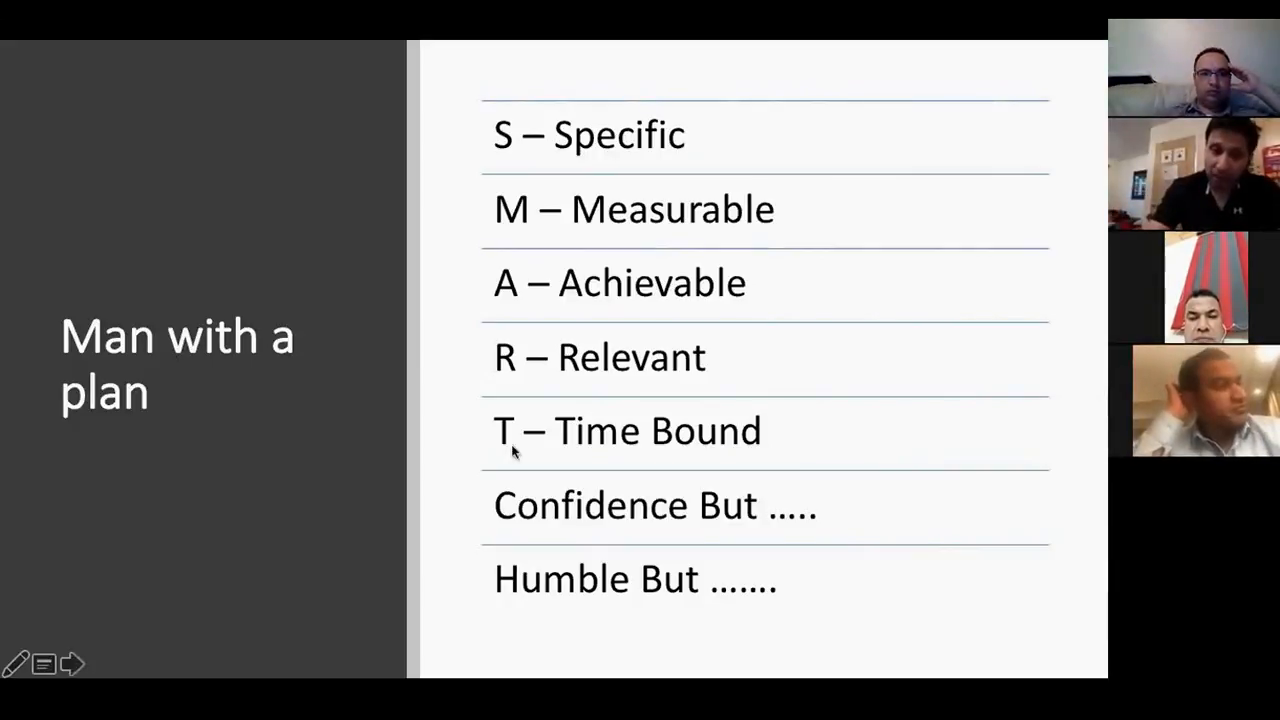
{"action": "mouse_move", "coordinate": [388, 482]}
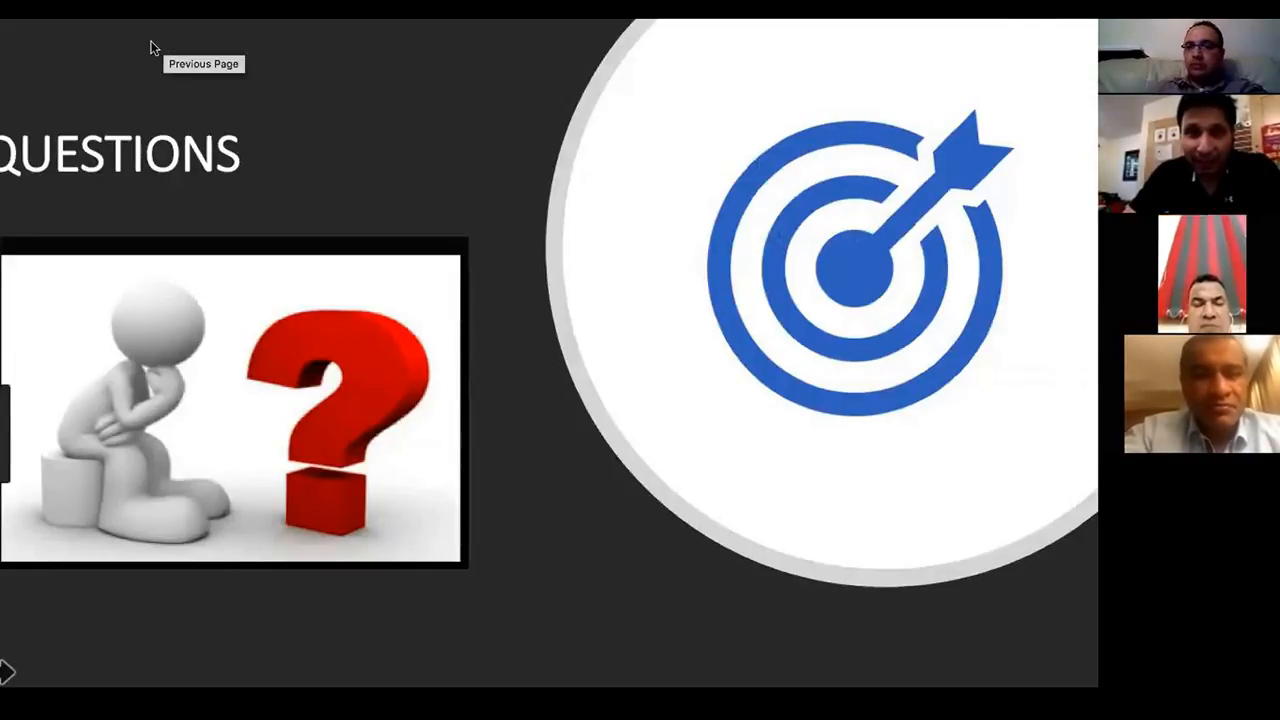
{"action": "mouse_move", "coordinate": [1044, 38]}
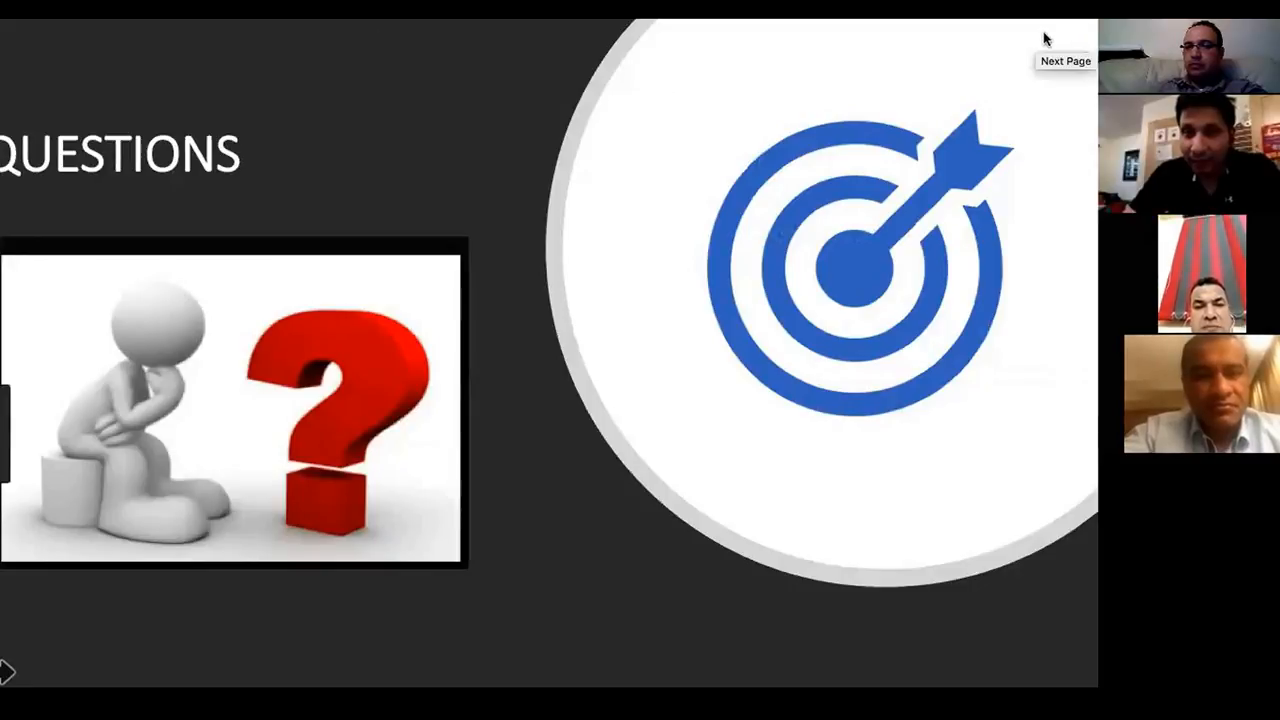
{"action": "mouse_move", "coordinate": [720, 120]}
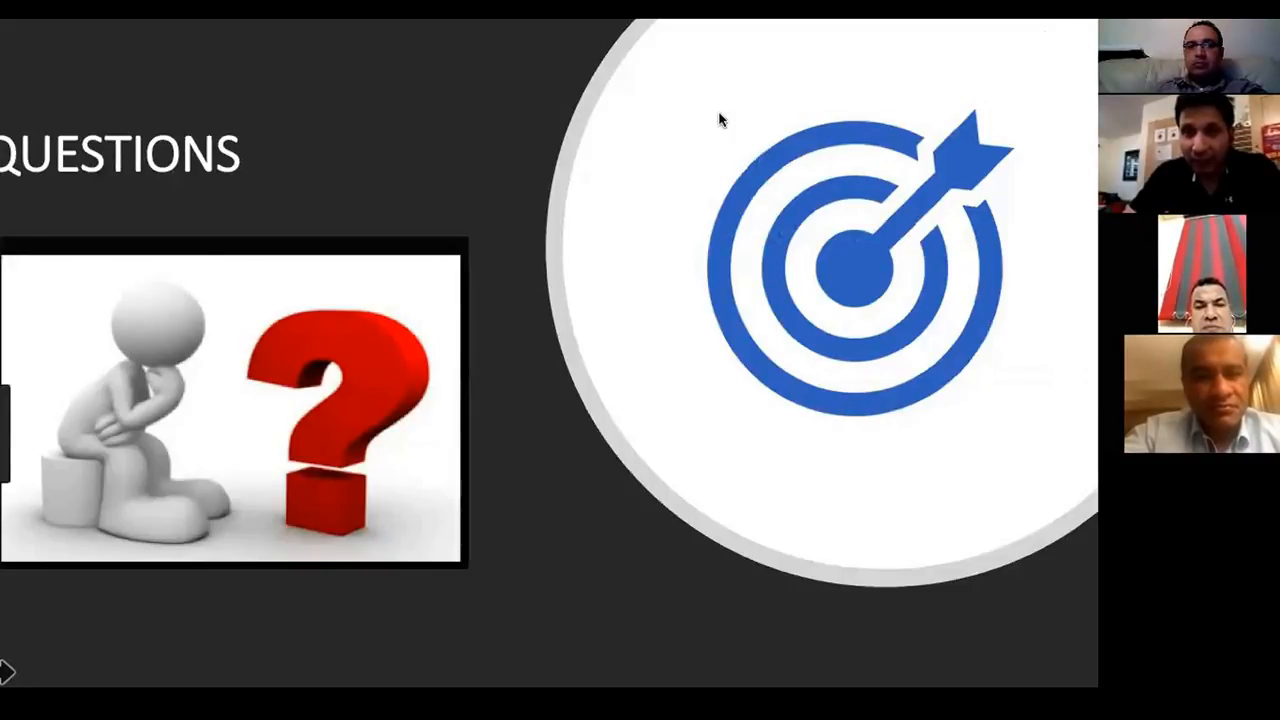